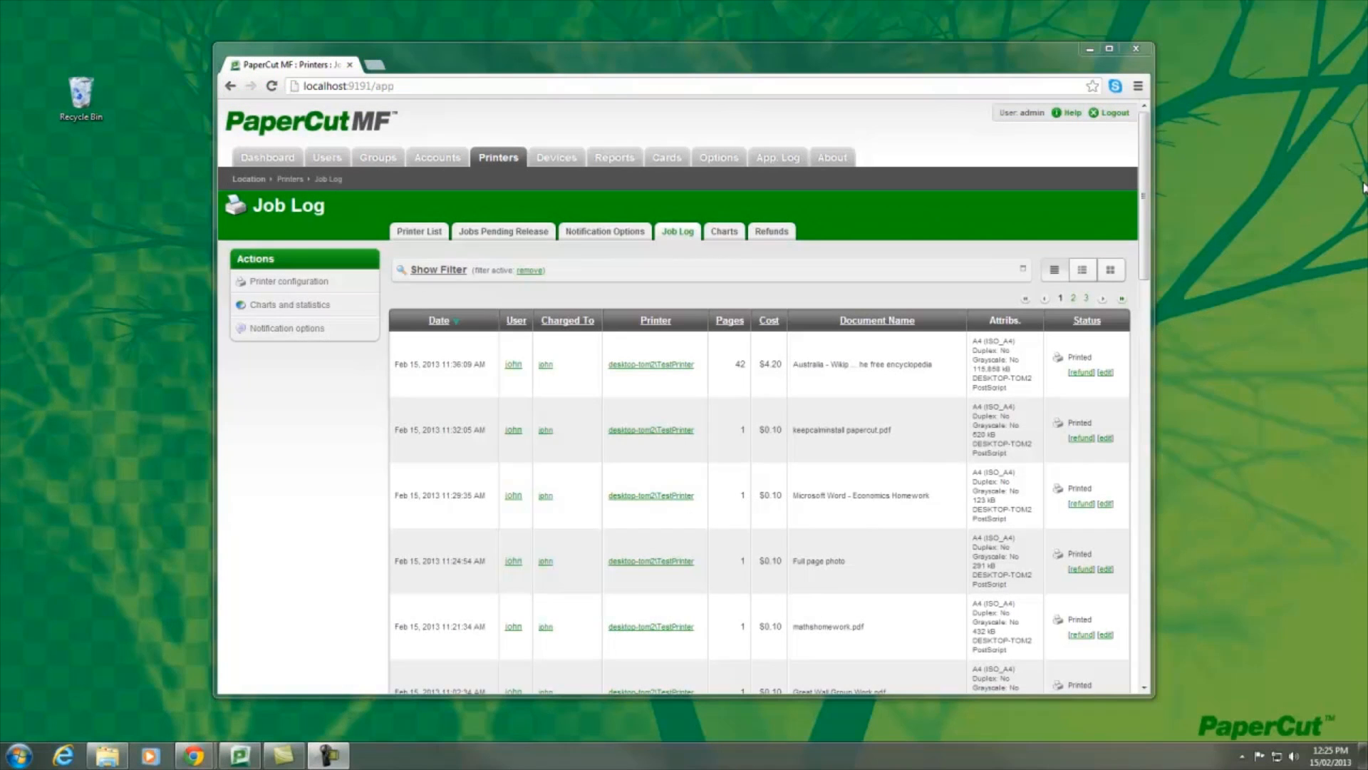
{"action": "mouse_move", "coordinate": [925, 444]}
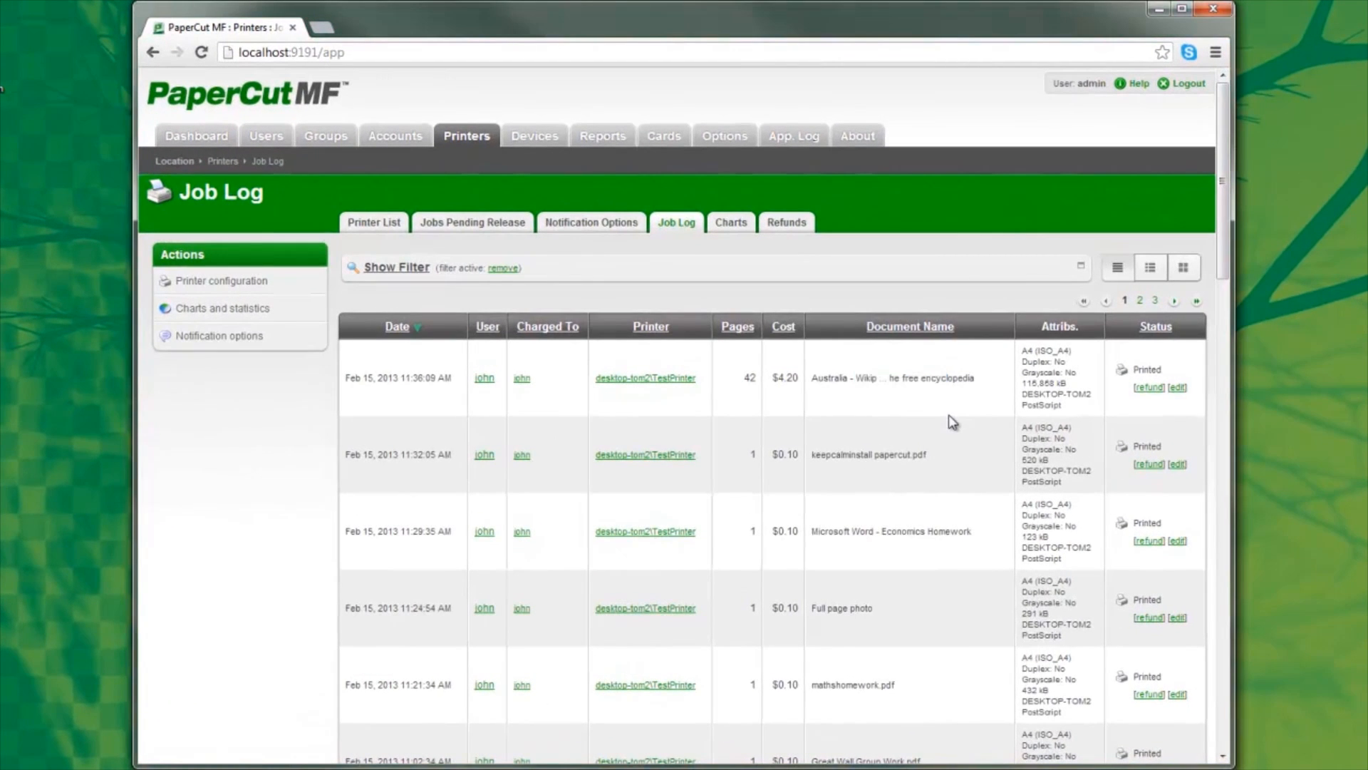
{"action": "mouse_move", "coordinate": [949, 448]}
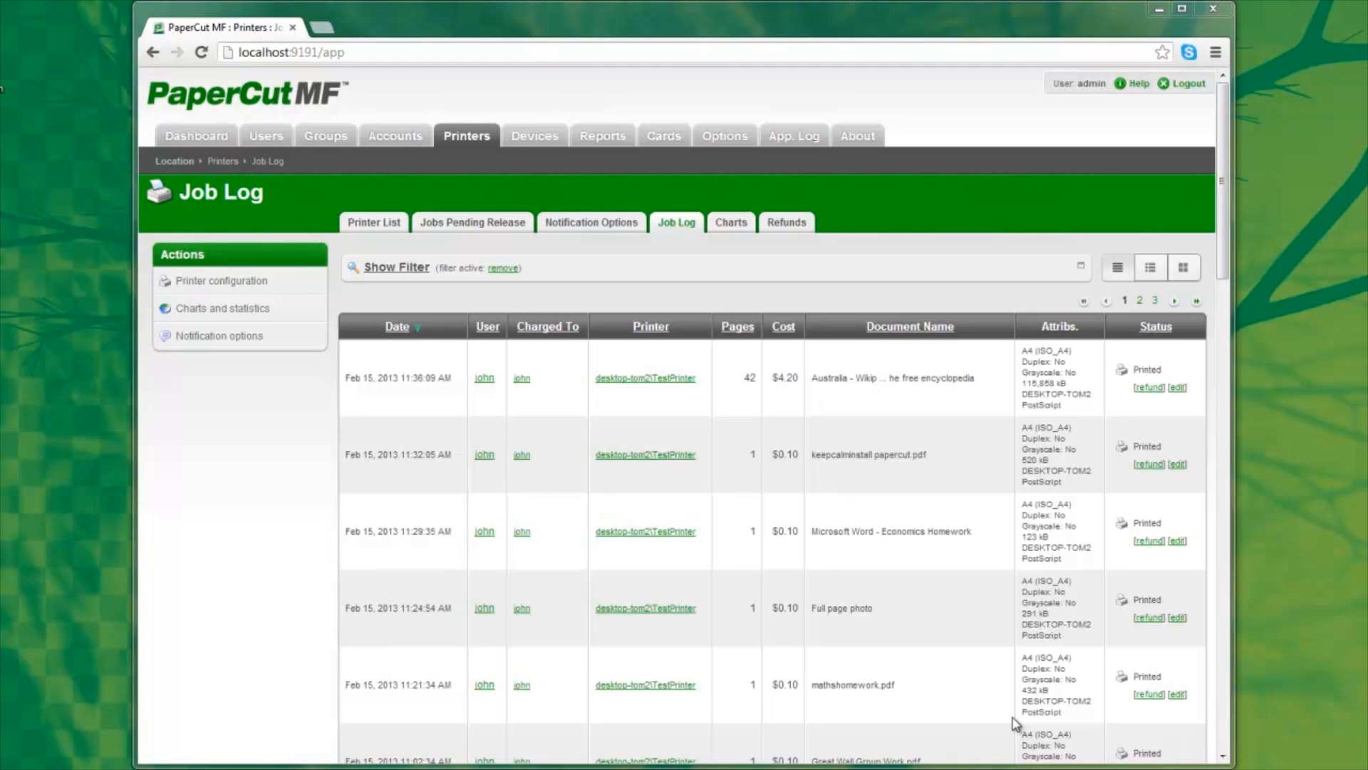
{"action": "mouse_move", "coordinate": [580, 596]}
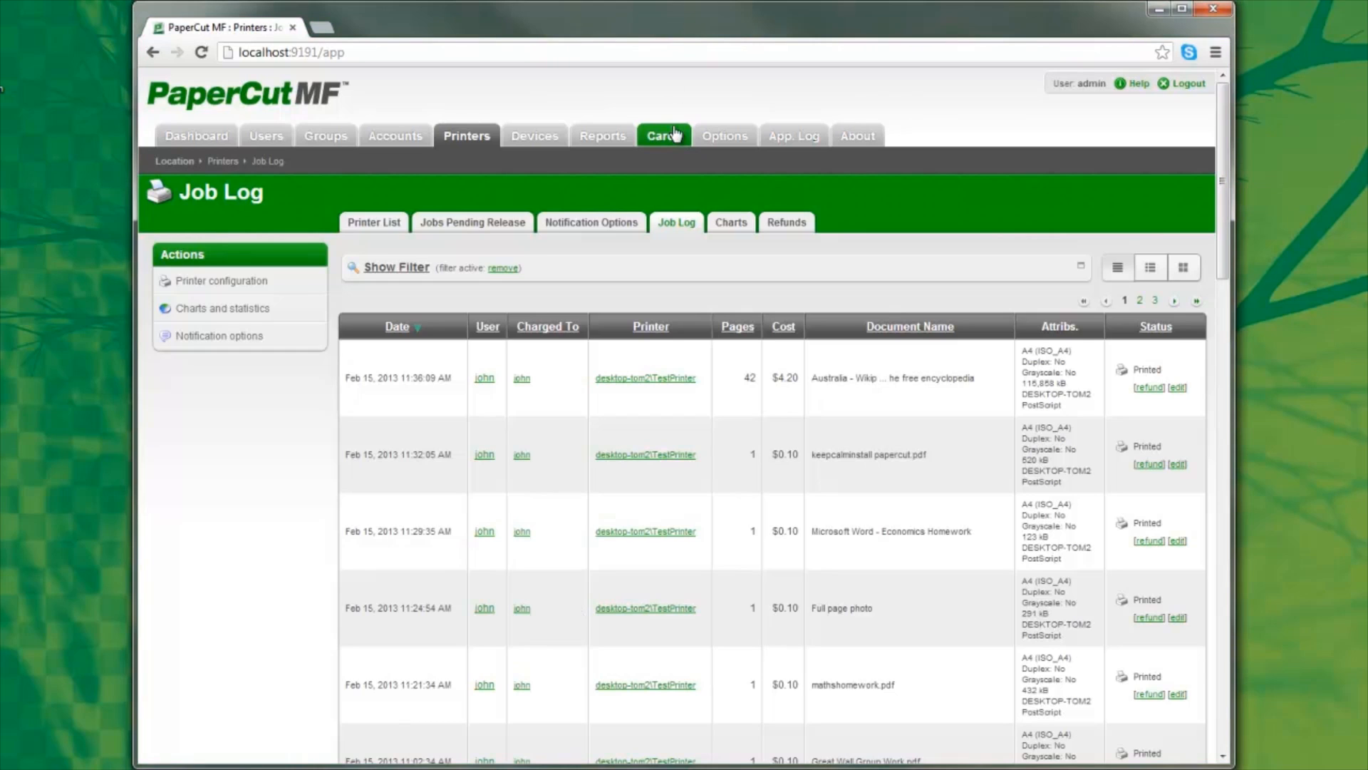
{"action": "mouse_move", "coordinate": [676, 122]}
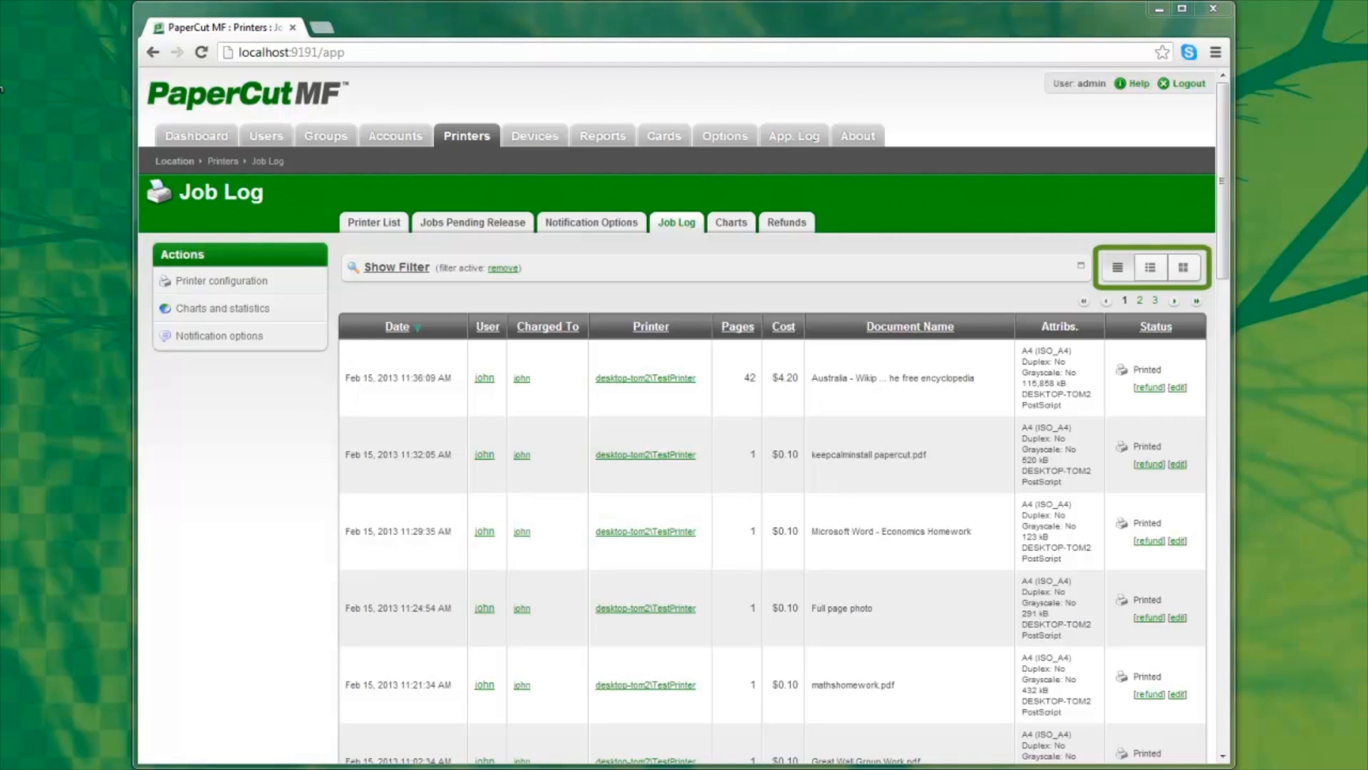
Switch the Job Log to the list view with a page thumbnail beside each job.
{"action": "left_click", "coordinate": [1150, 267]}
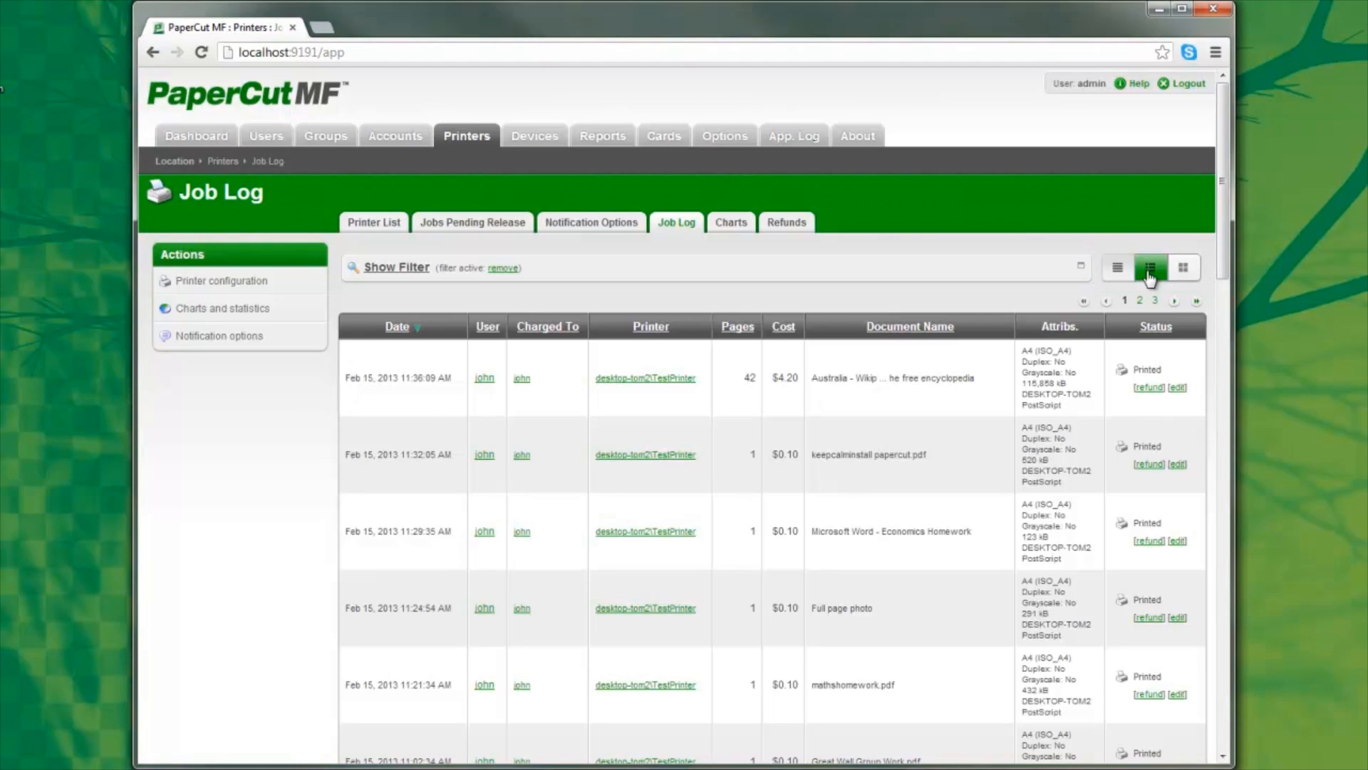
{"action": "left_click", "coordinate": [1149, 268]}
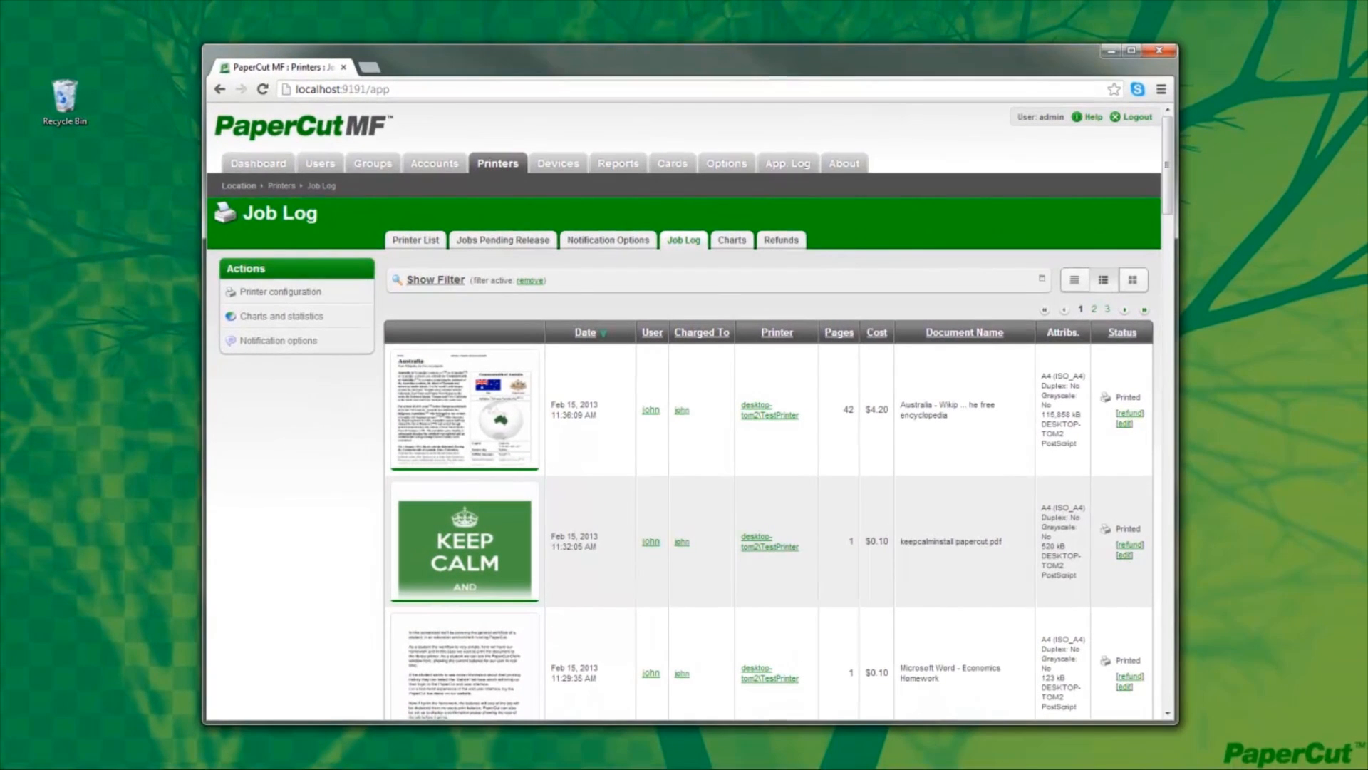
{"action": "left_click", "coordinate": [463, 410]}
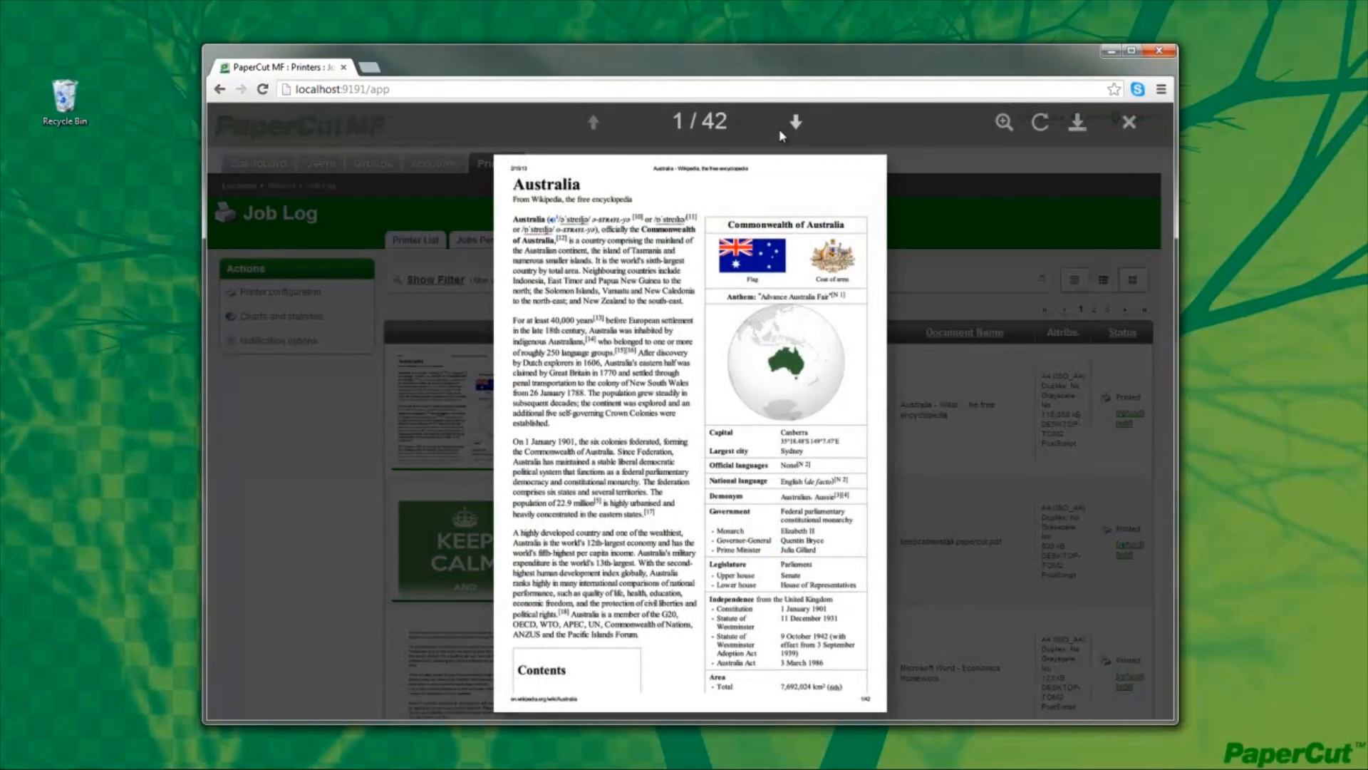
{"action": "left_click", "coordinate": [794, 122]}
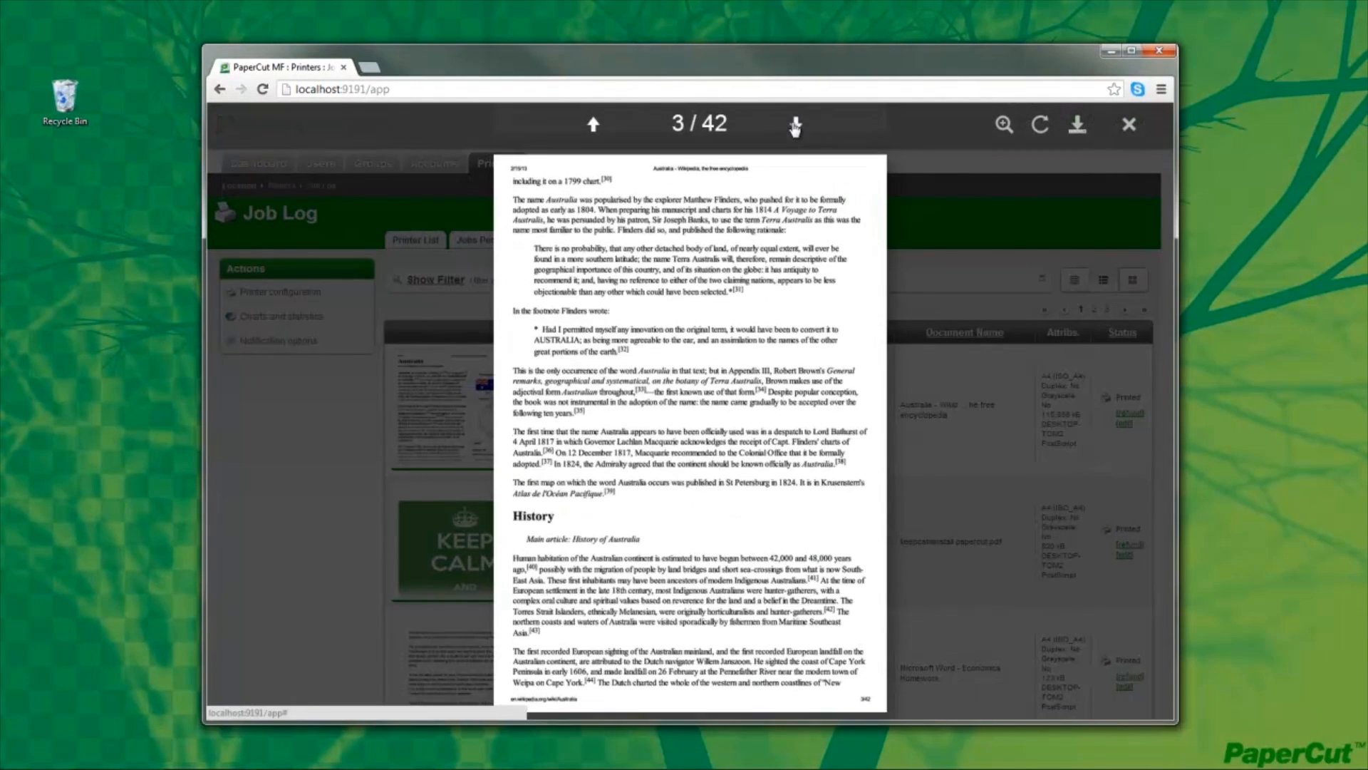
{"action": "left_click", "coordinate": [794, 122]}
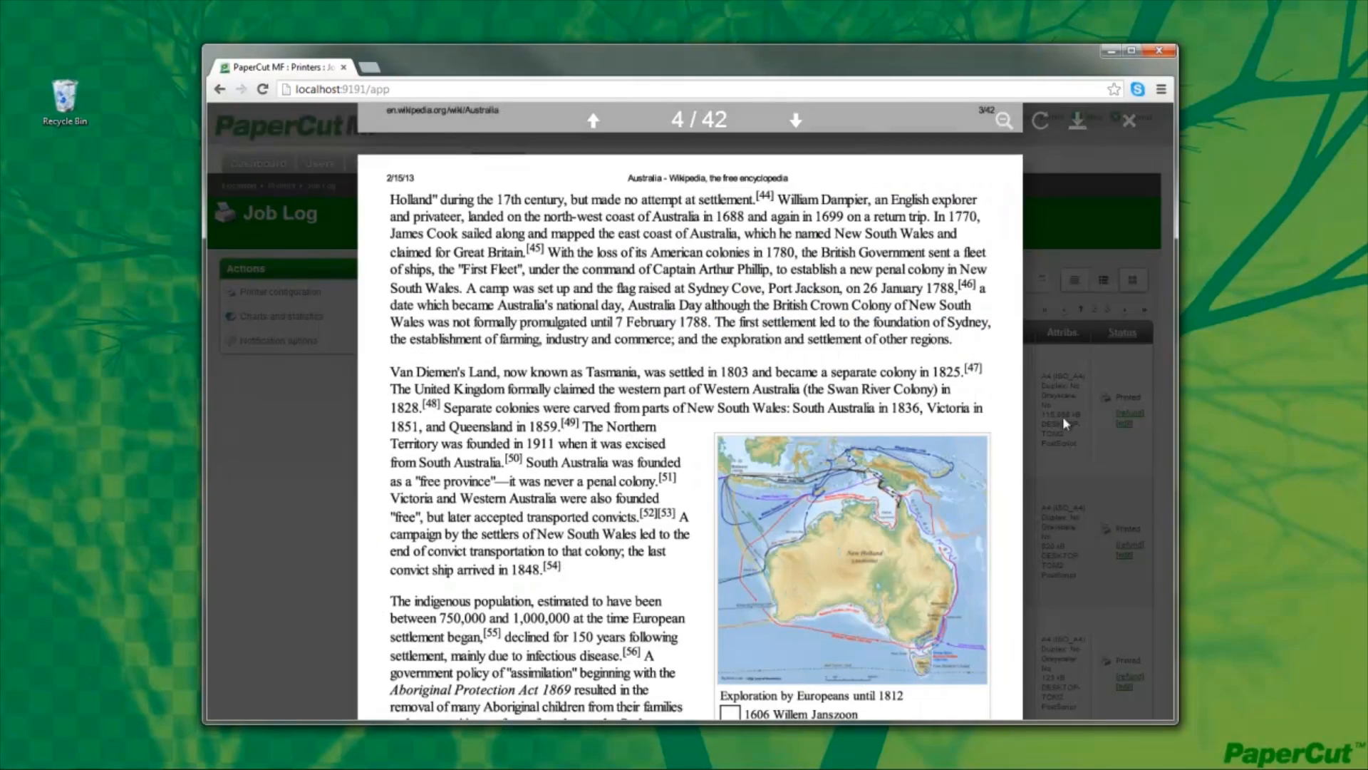
{"action": "left_click", "coordinate": [1128, 121]}
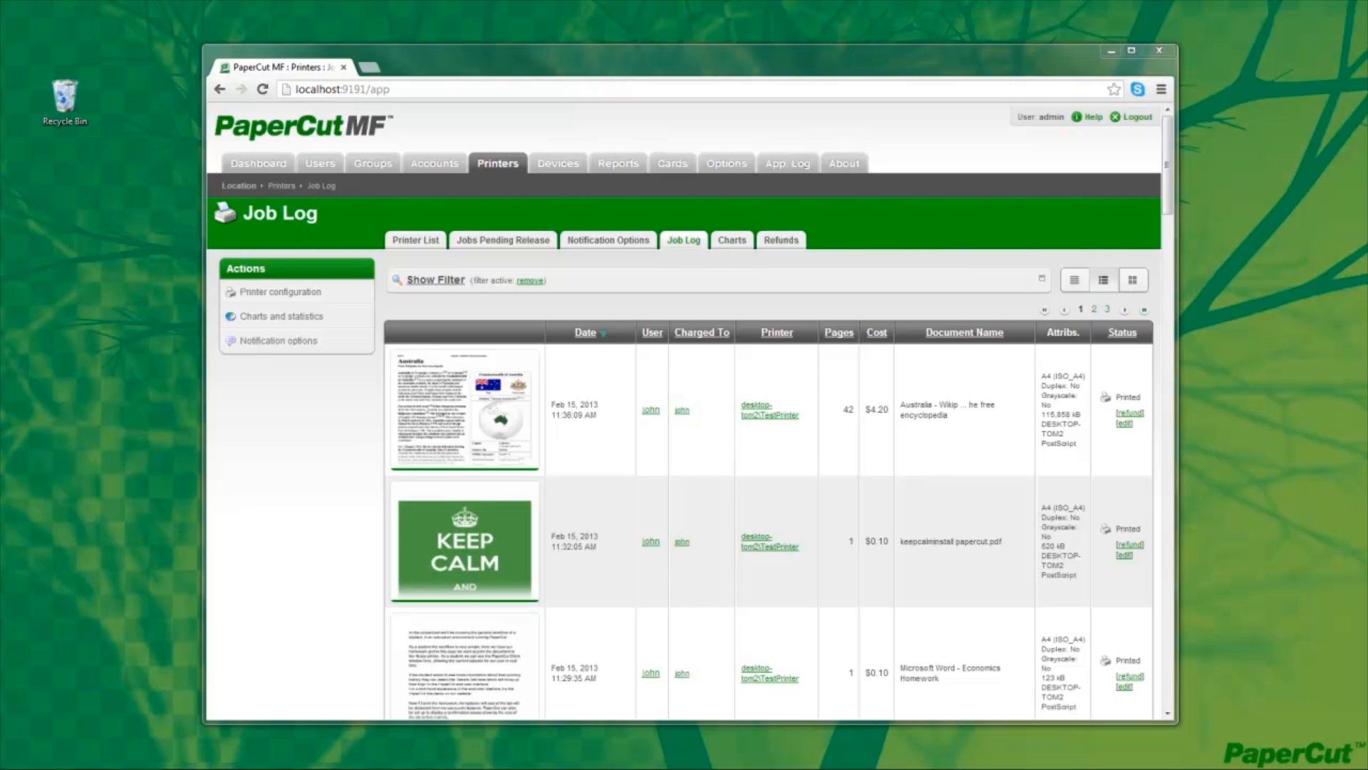
{"action": "mouse_move", "coordinate": [1063, 67]}
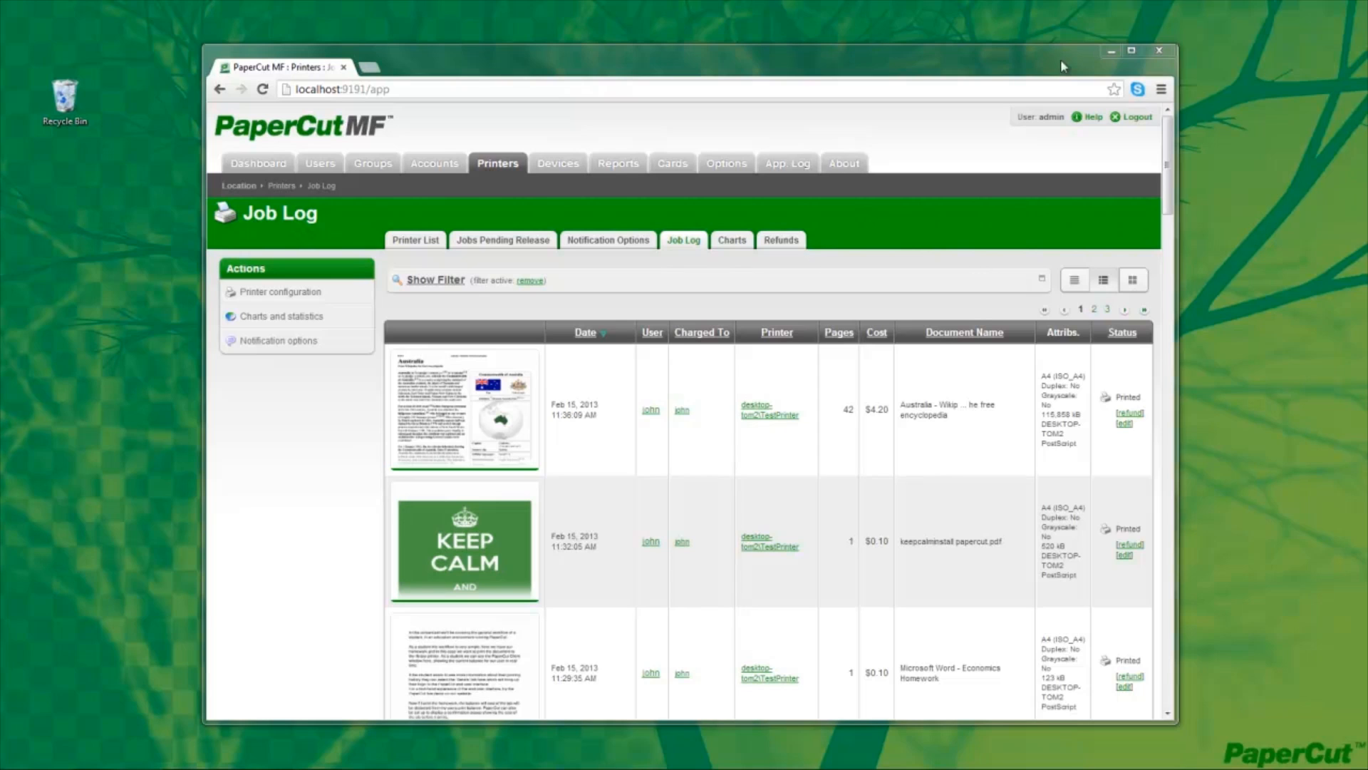
Switch the Job Log to tile view showing large document previews.
{"action": "left_click", "coordinate": [1131, 280]}
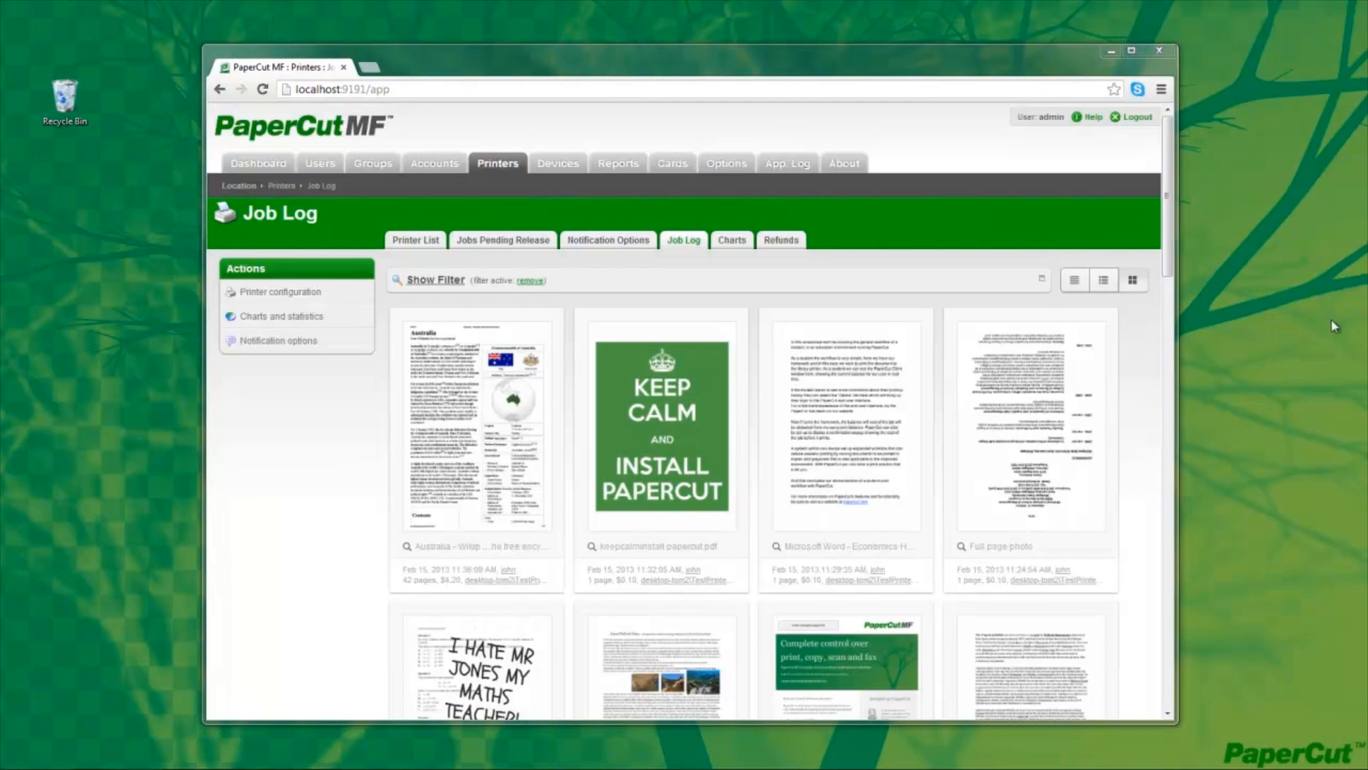
Scroll down the tile grid to the 'I HATE MR JONES' maths homework page.
{"action": "scroll", "scroll_direction": "down", "scroll_amount": 3}
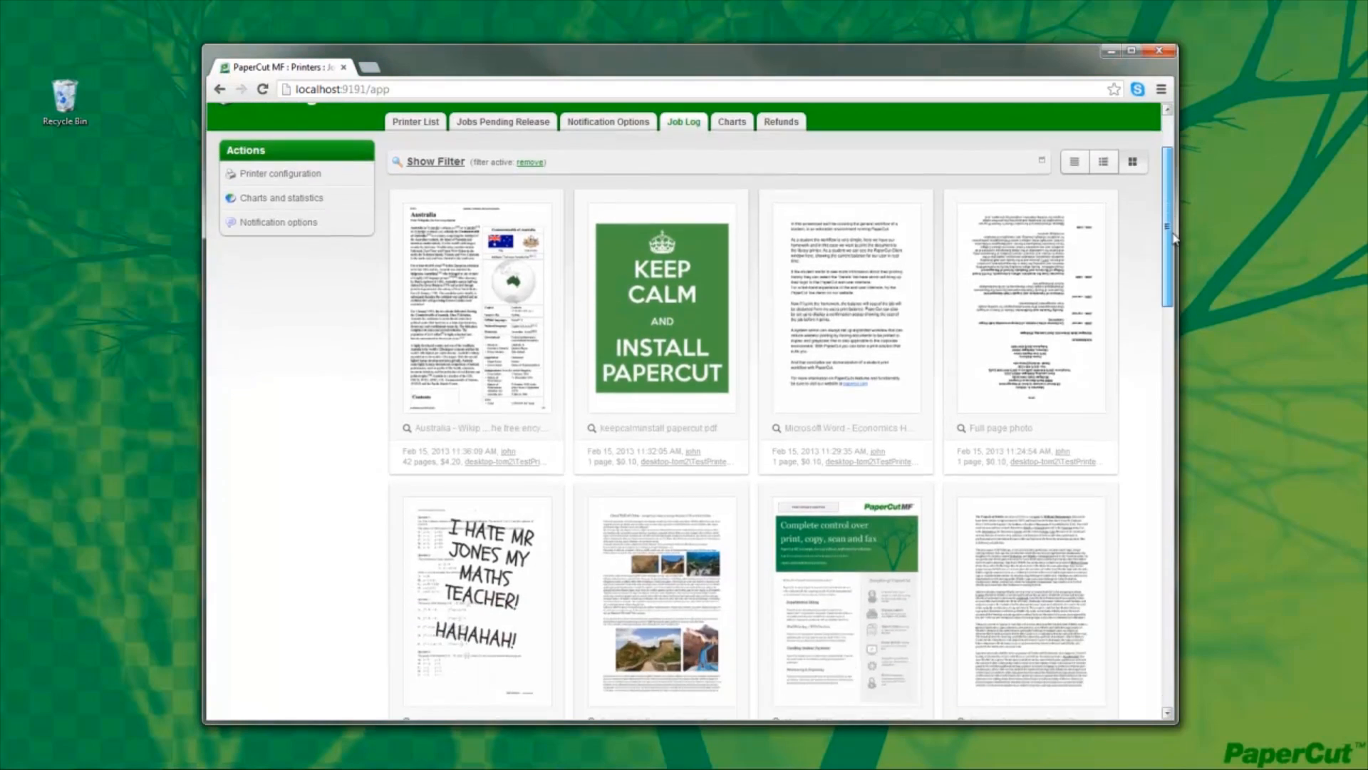
{"action": "scroll", "scroll_direction": "down", "scroll_amount": 3}
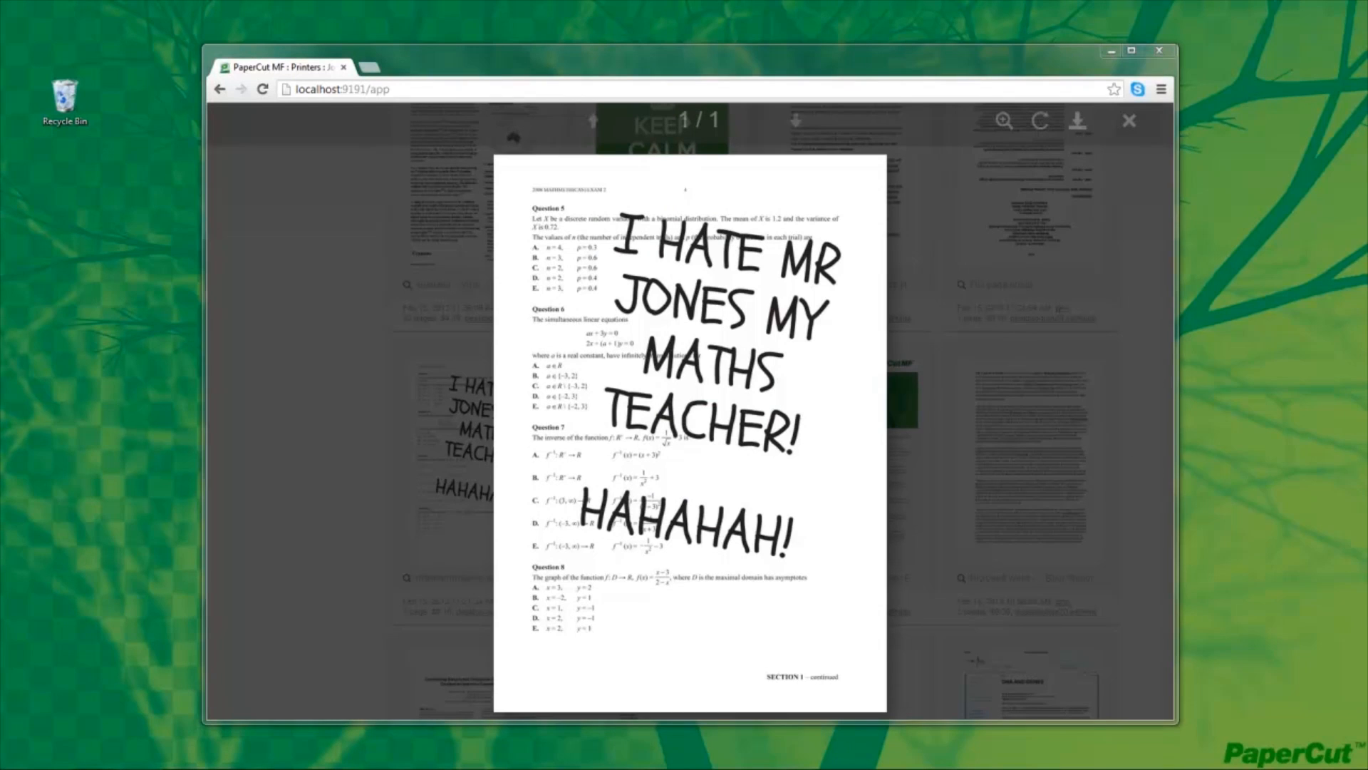
{"action": "mouse_move", "coordinate": [1330, 357]}
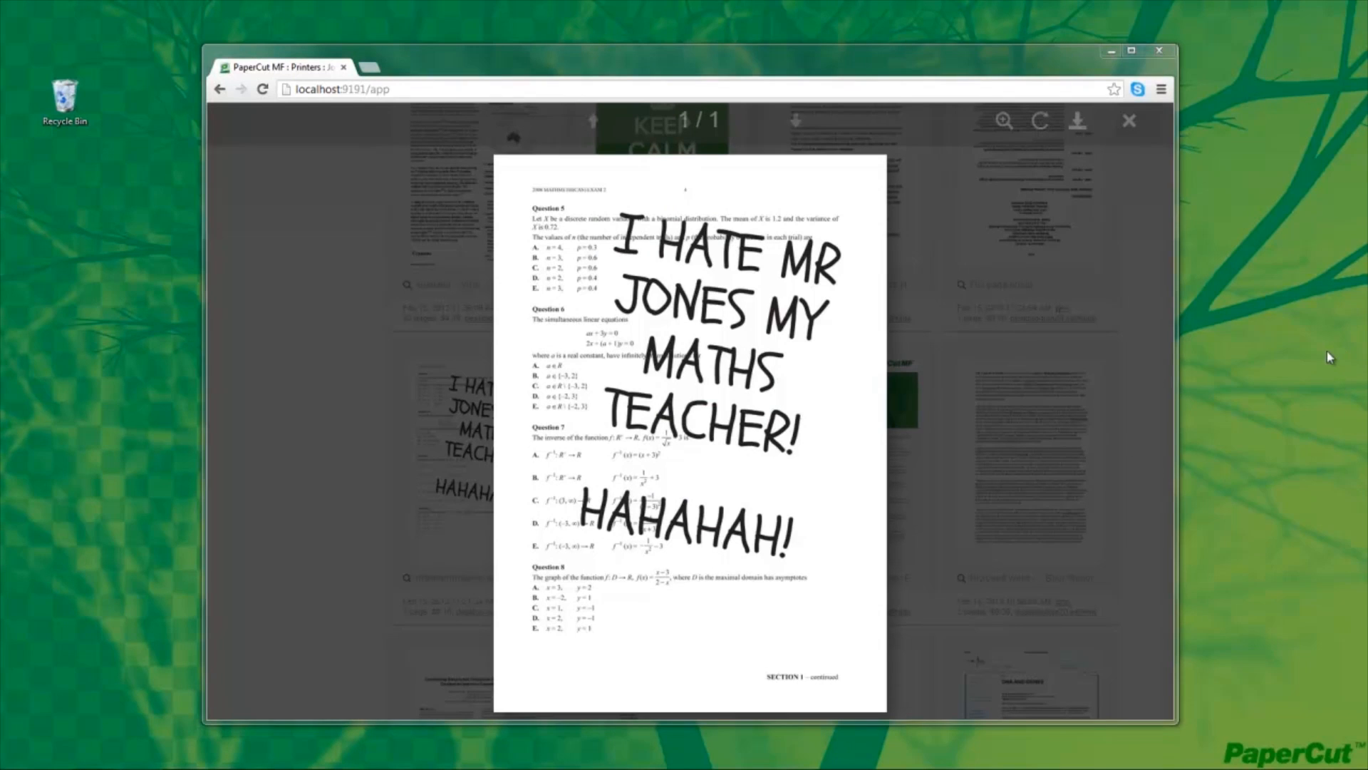